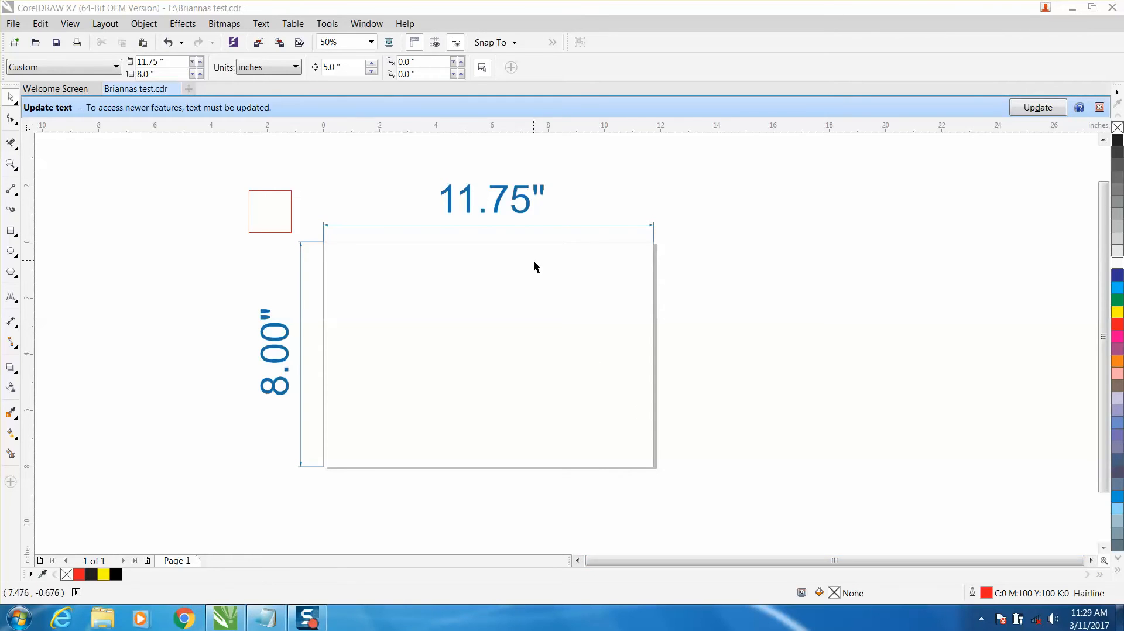
mouse_move(499, 230)
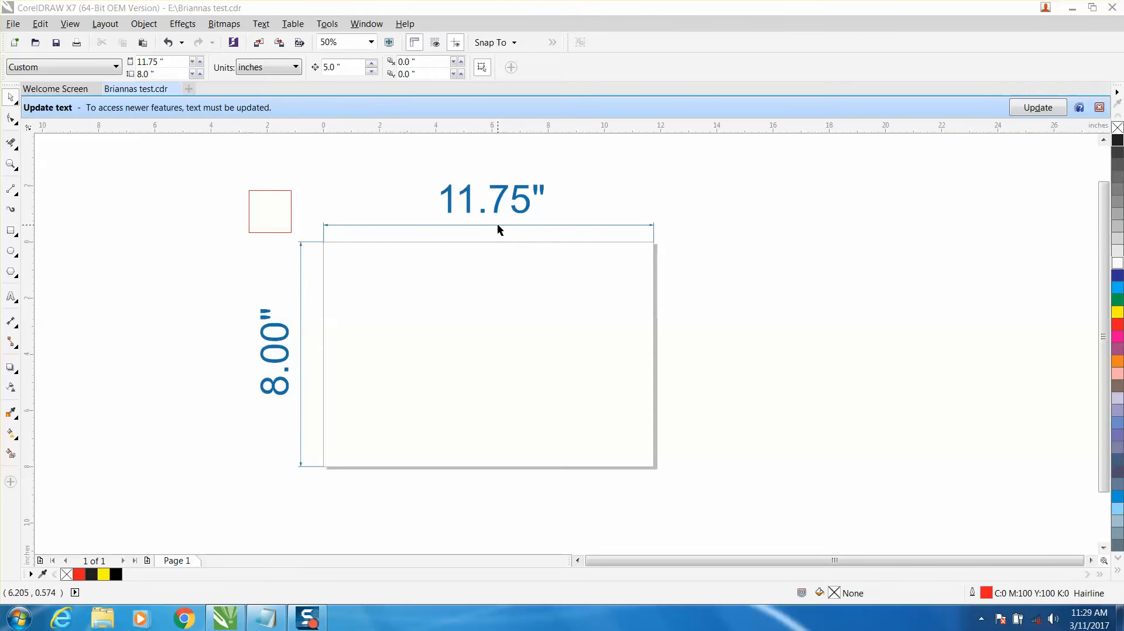
mouse_move(520, 218)
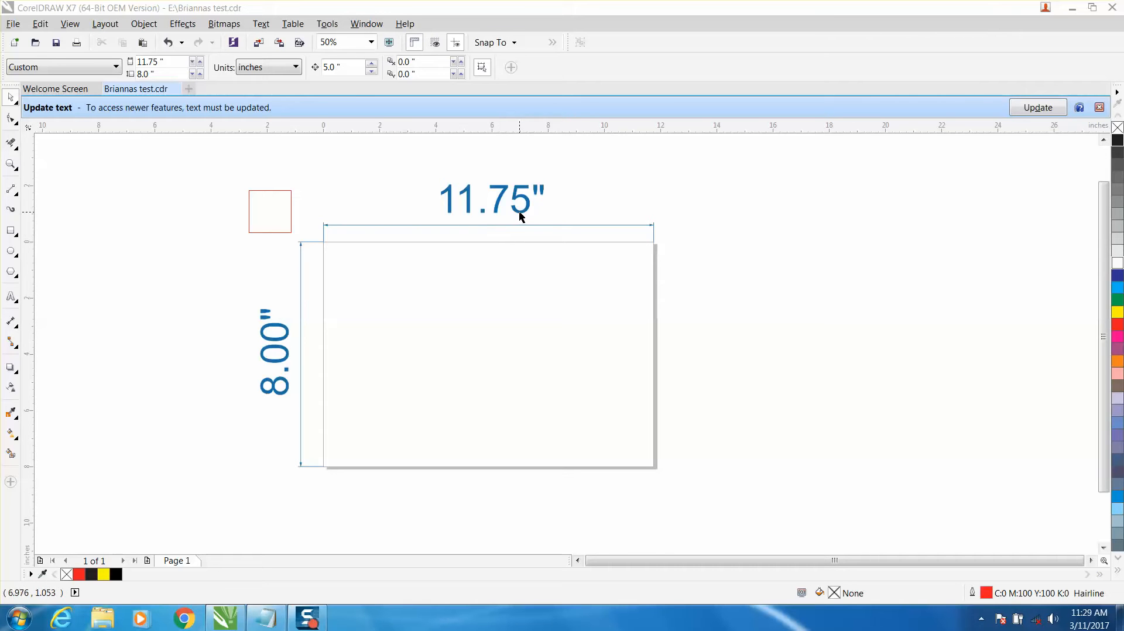
- Place a vertical guideline at X 3.917 inches, one third of 11.75 inches
click(491, 199)
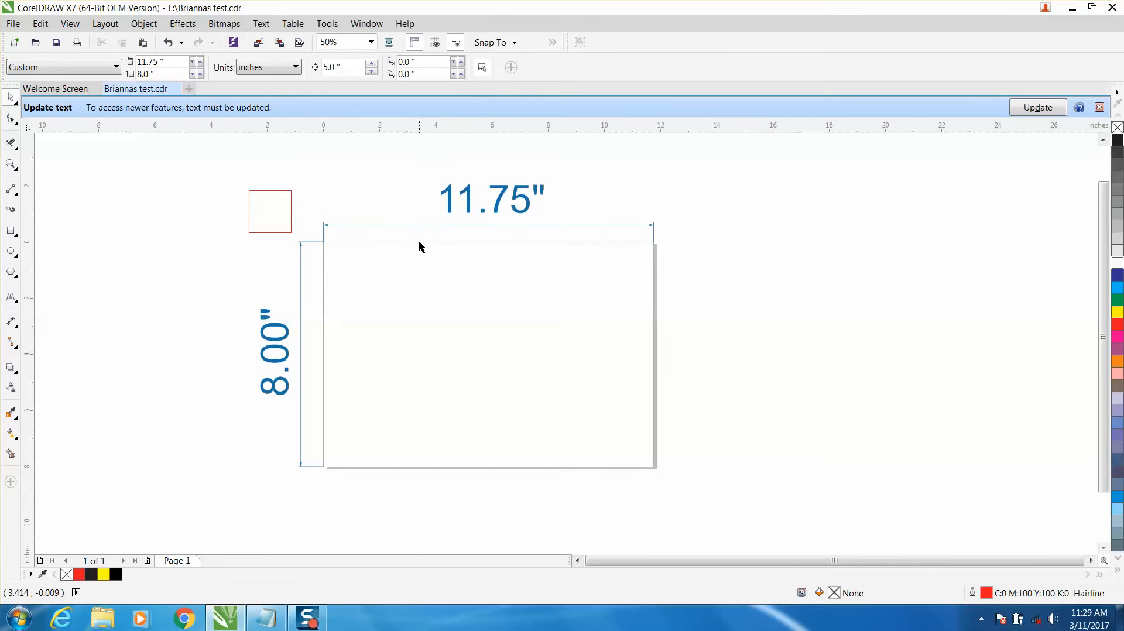
mouse_move(331, 232)
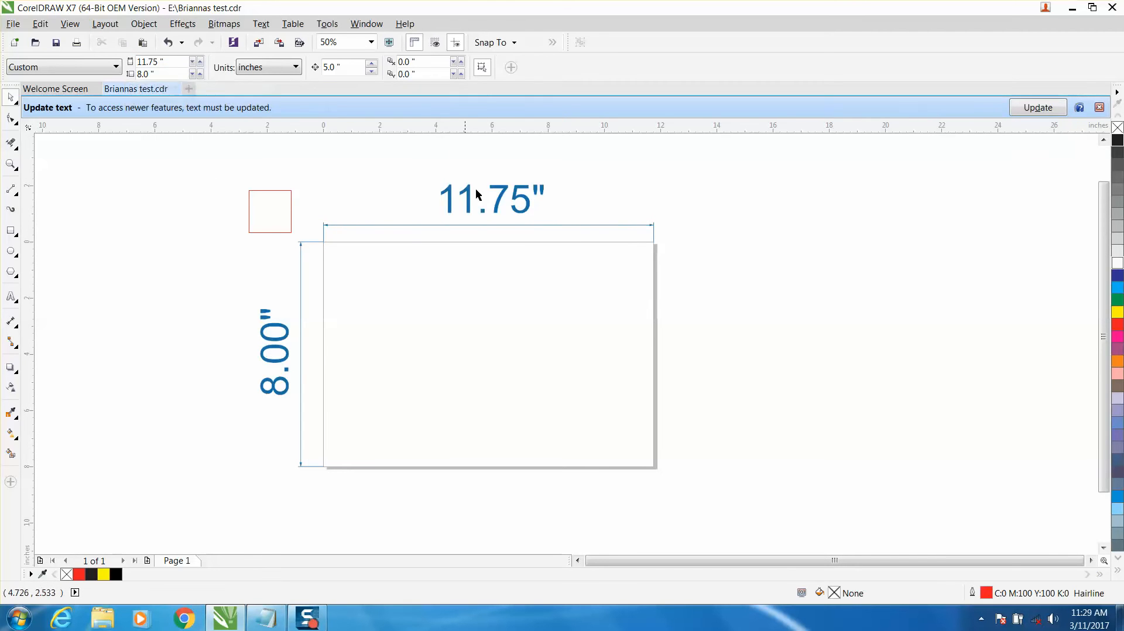
mouse_move(491, 203)
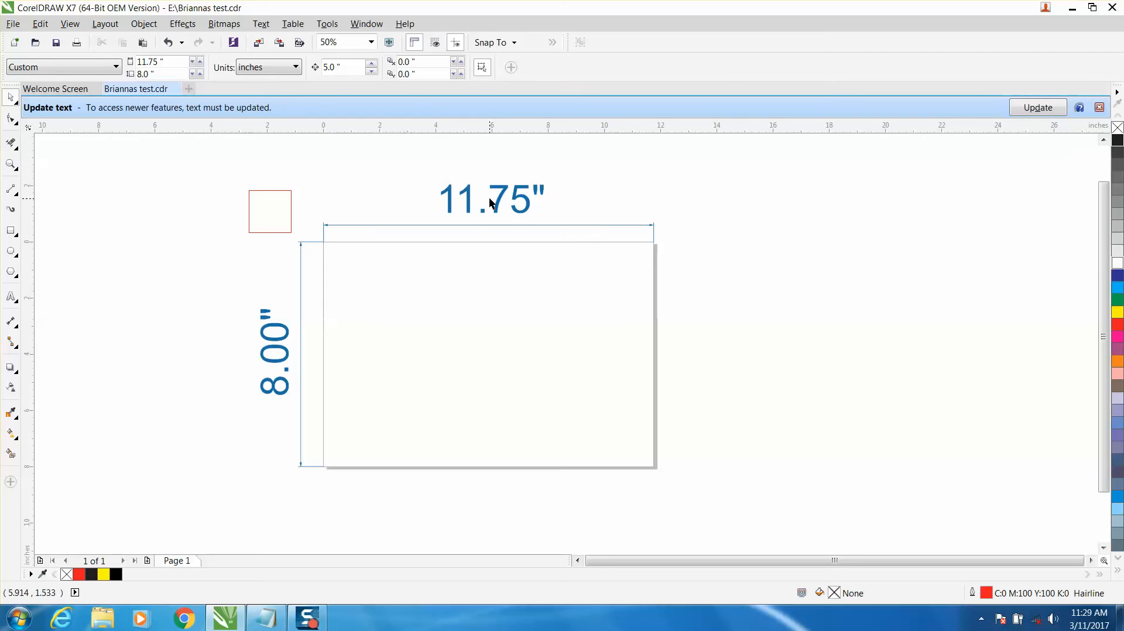
mouse_move(493, 203)
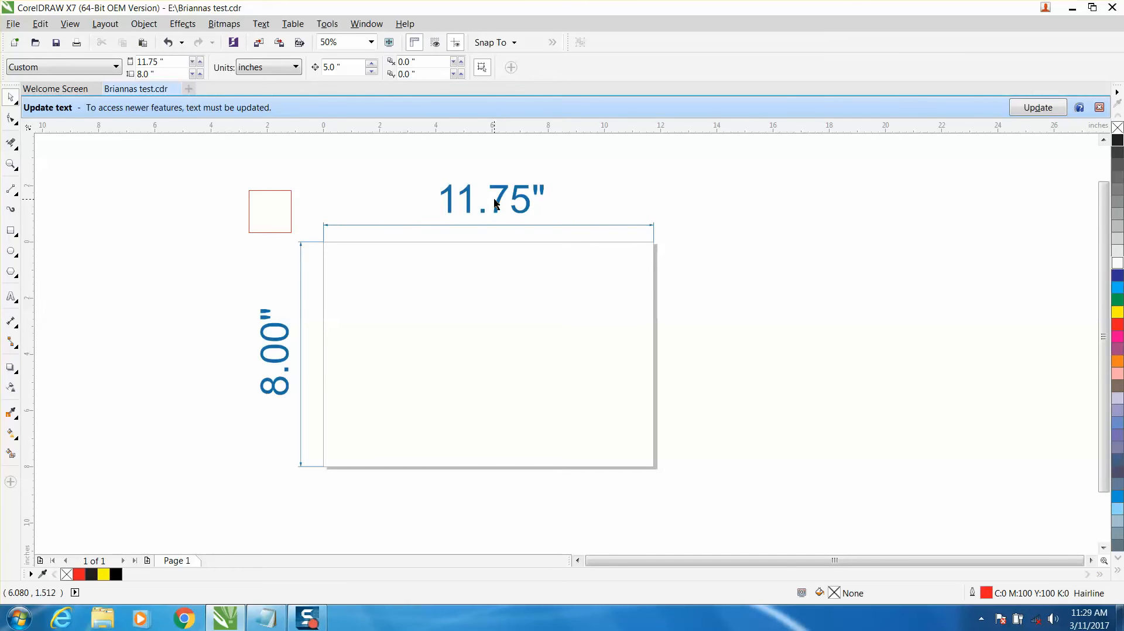
mouse_move(469, 209)
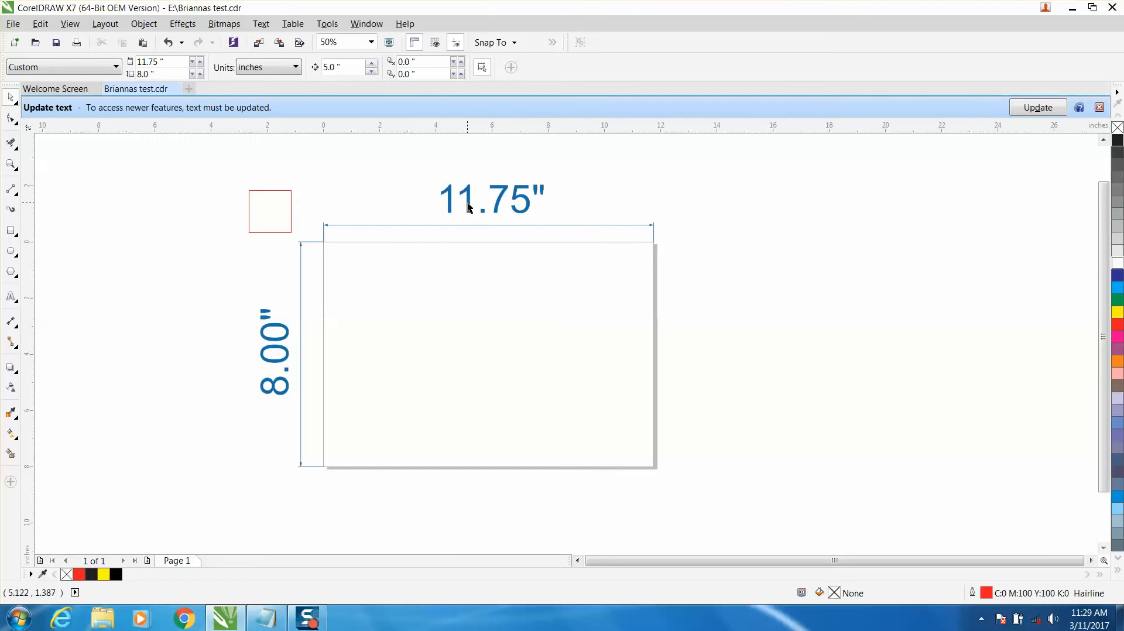
mouse_move(393, 247)
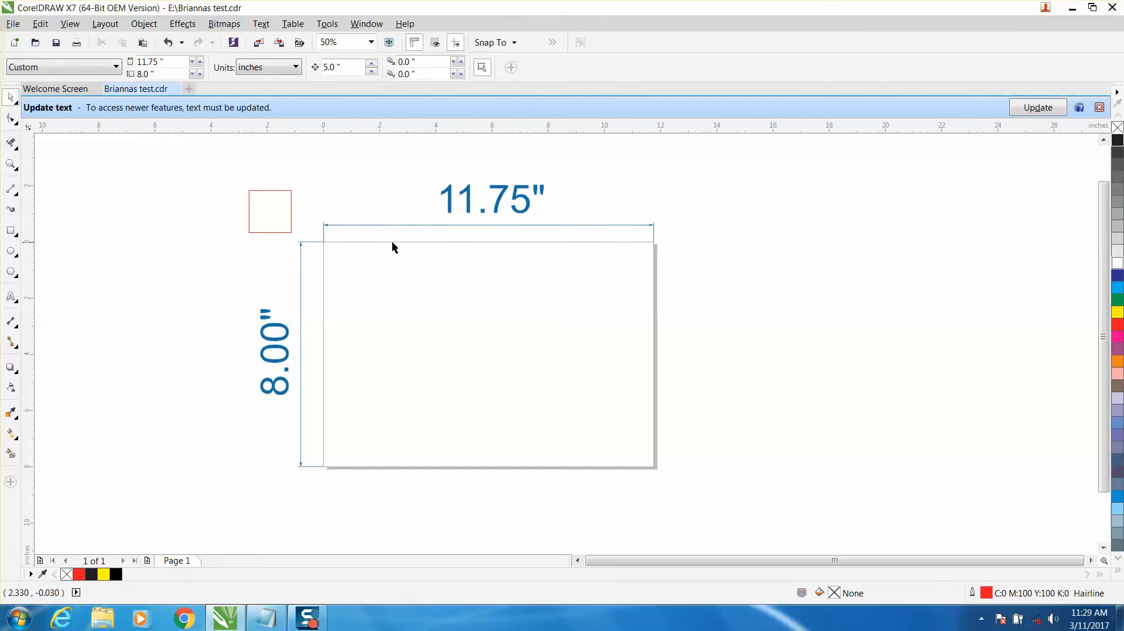
mouse_move(514, 225)
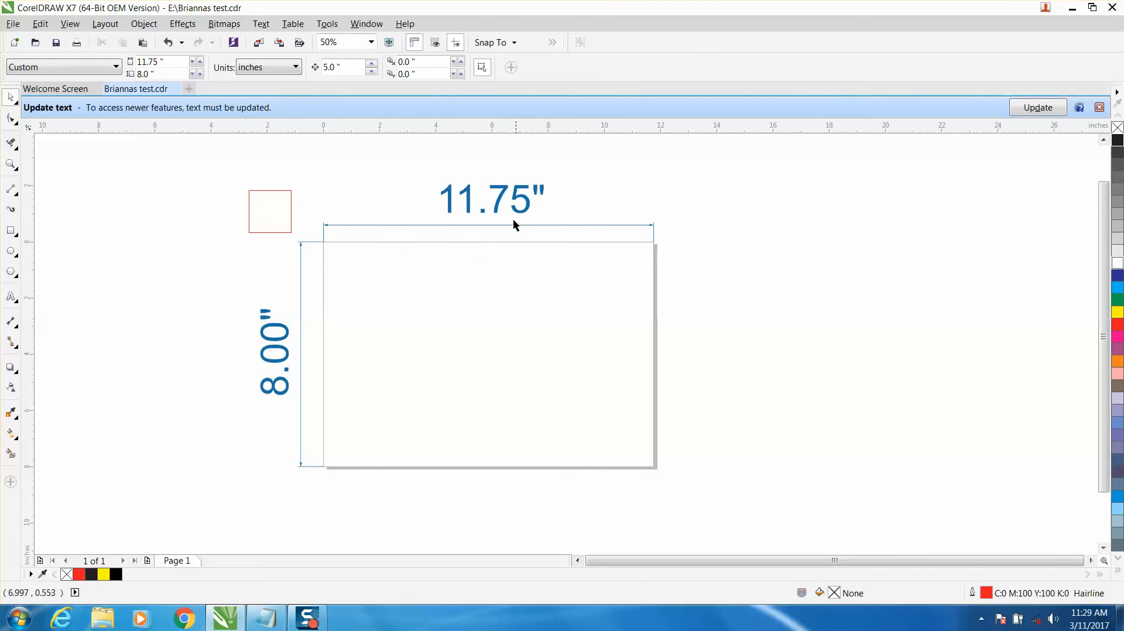
mouse_move(513, 225)
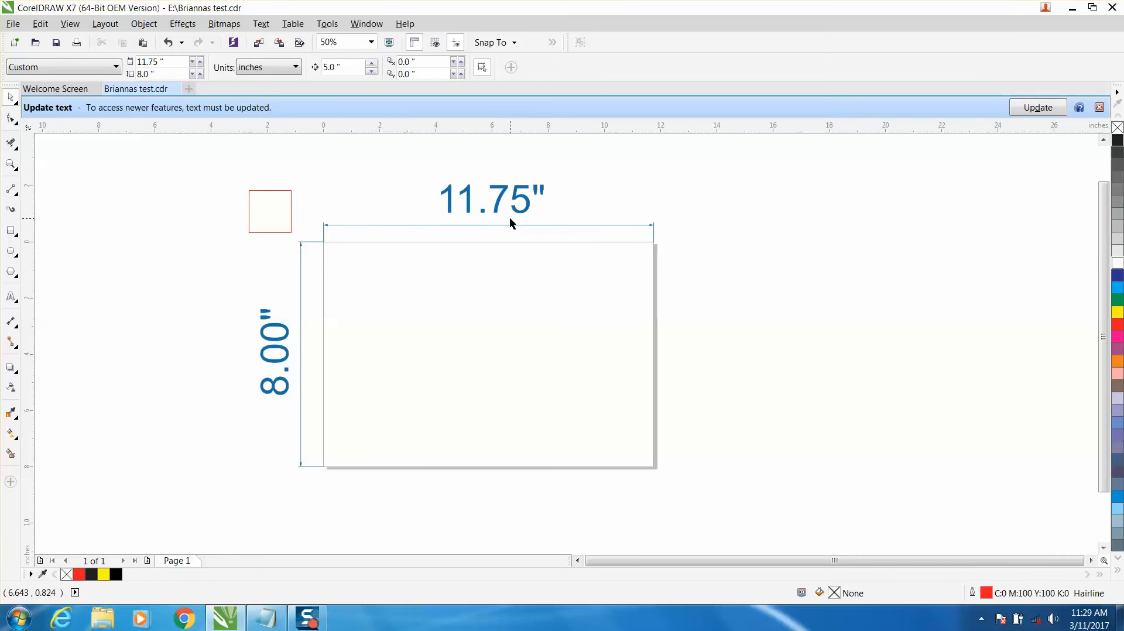
mouse_move(500, 211)
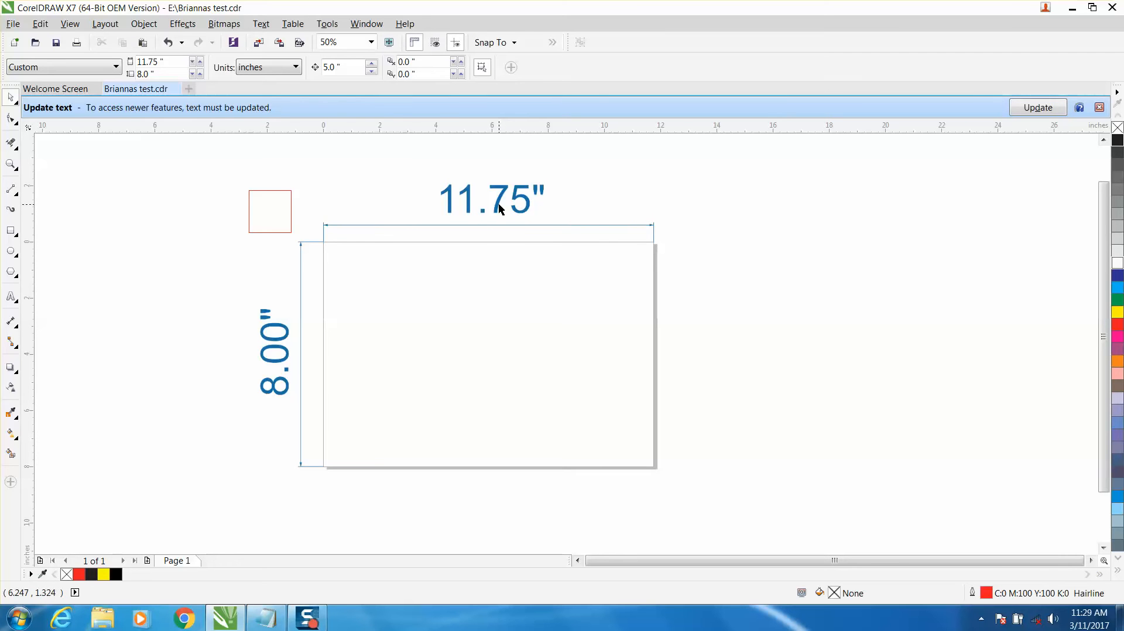
mouse_move(280, 236)
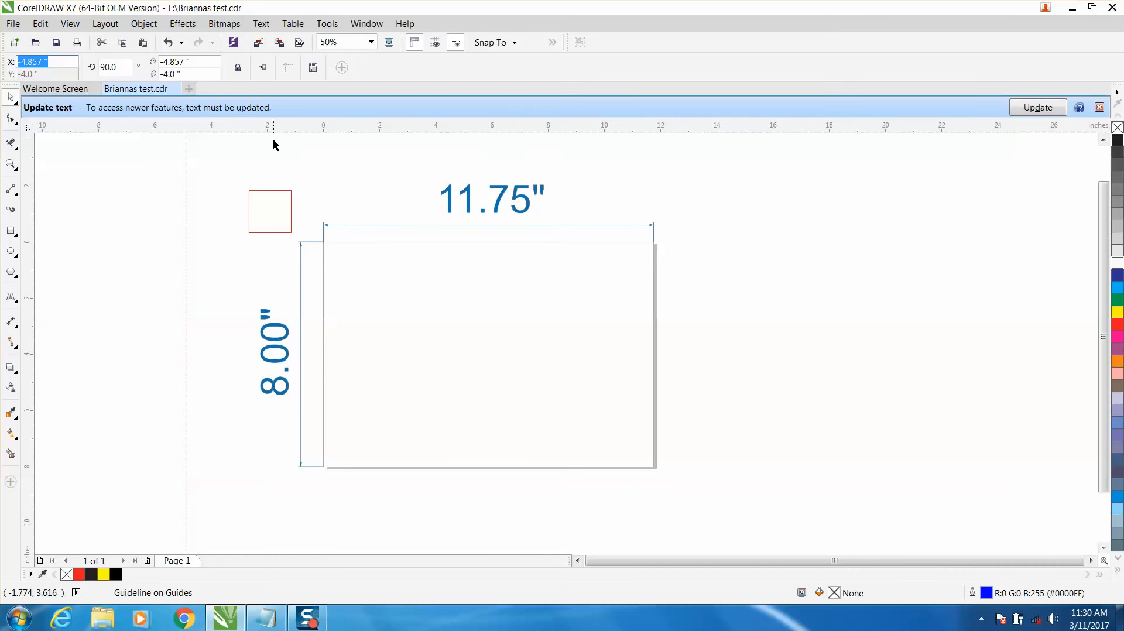
text(11)
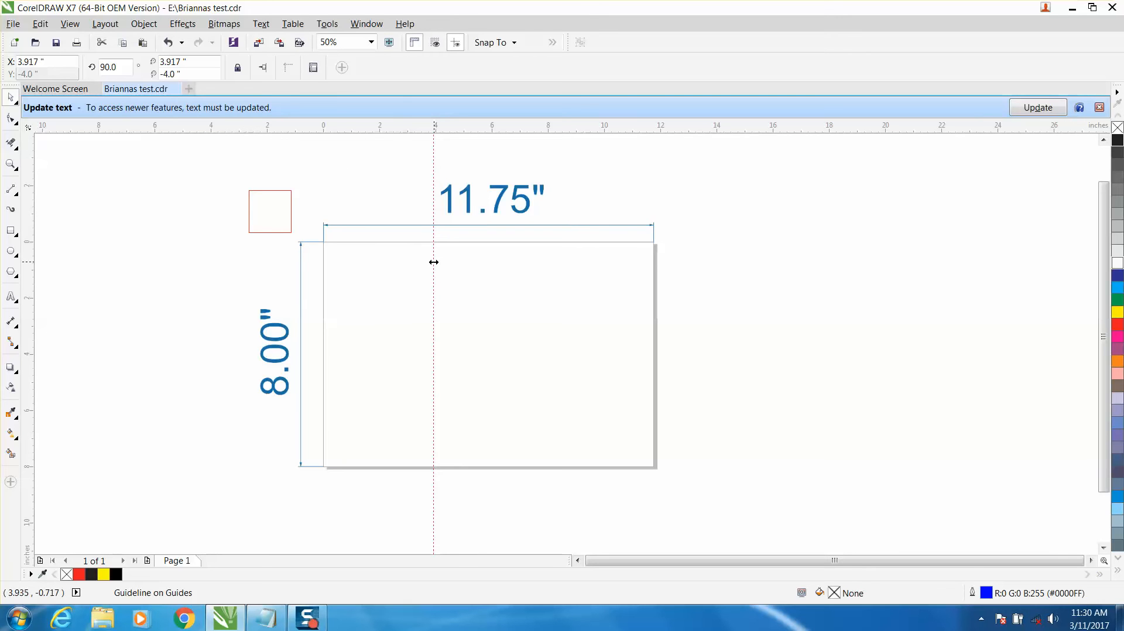
mouse_move(573, 264)
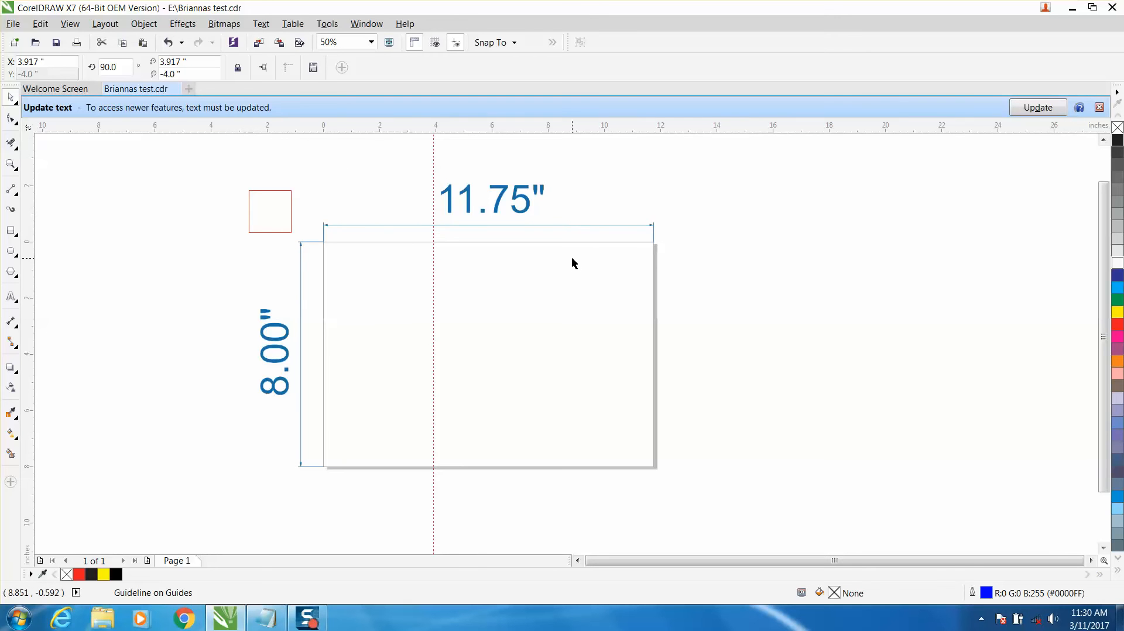
mouse_move(427, 271)
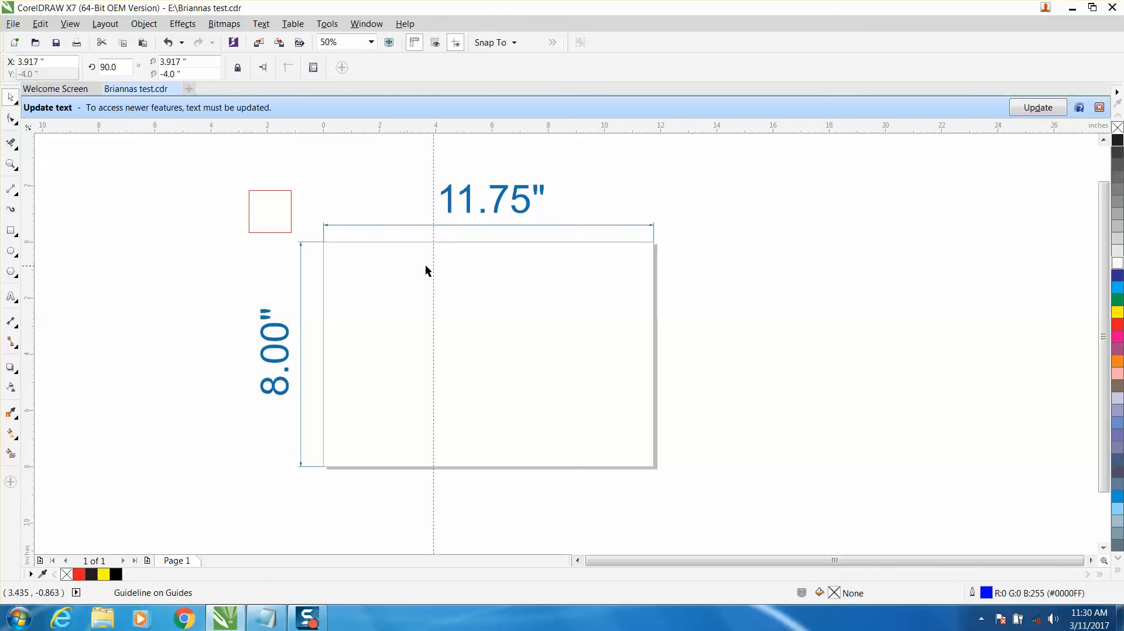
mouse_move(387, 290)
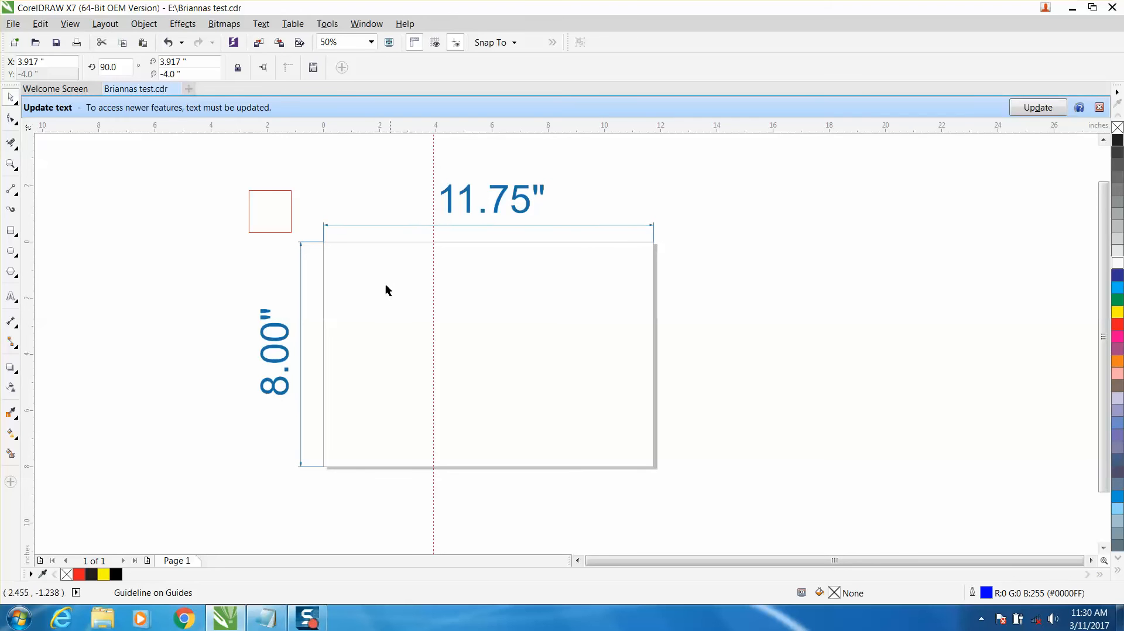
mouse_move(620, 301)
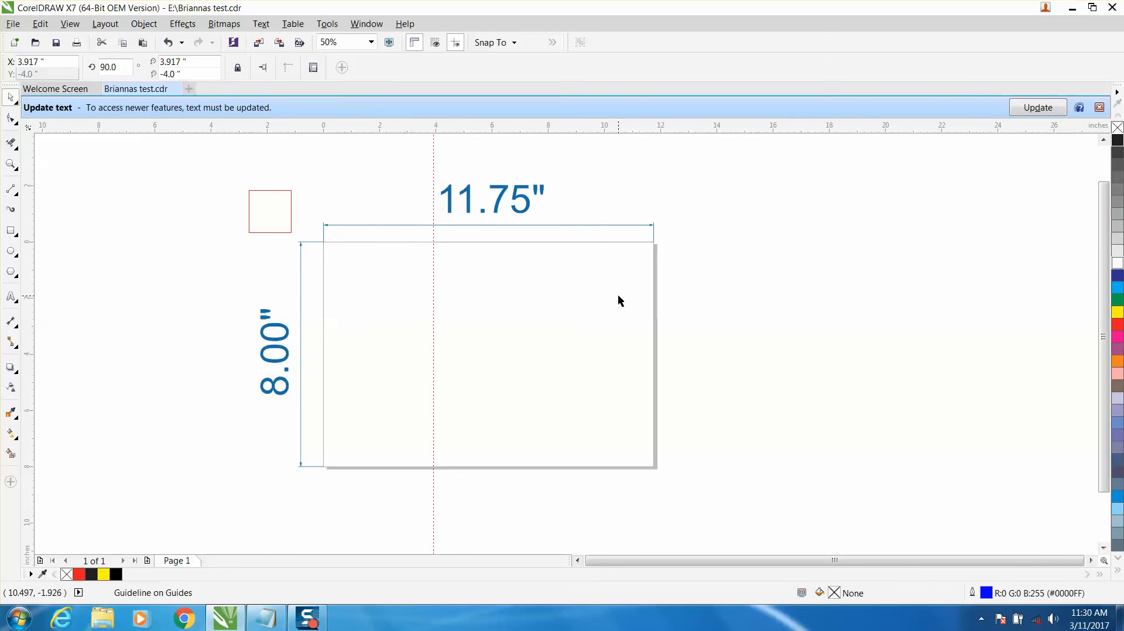
mouse_move(361, 190)
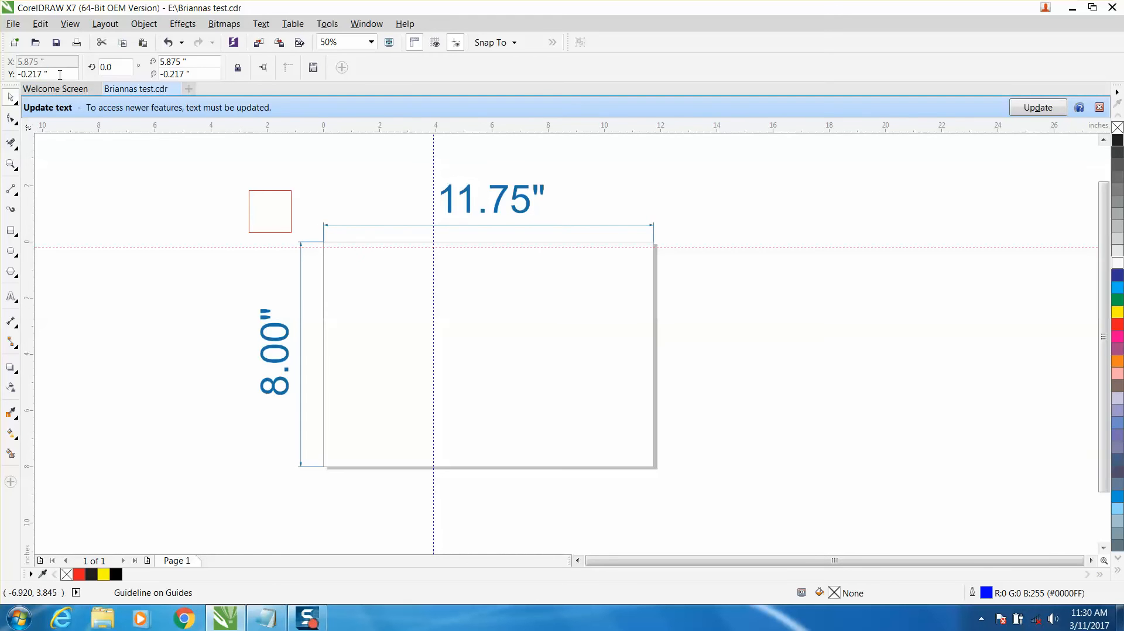
mouse_move(12, 165)
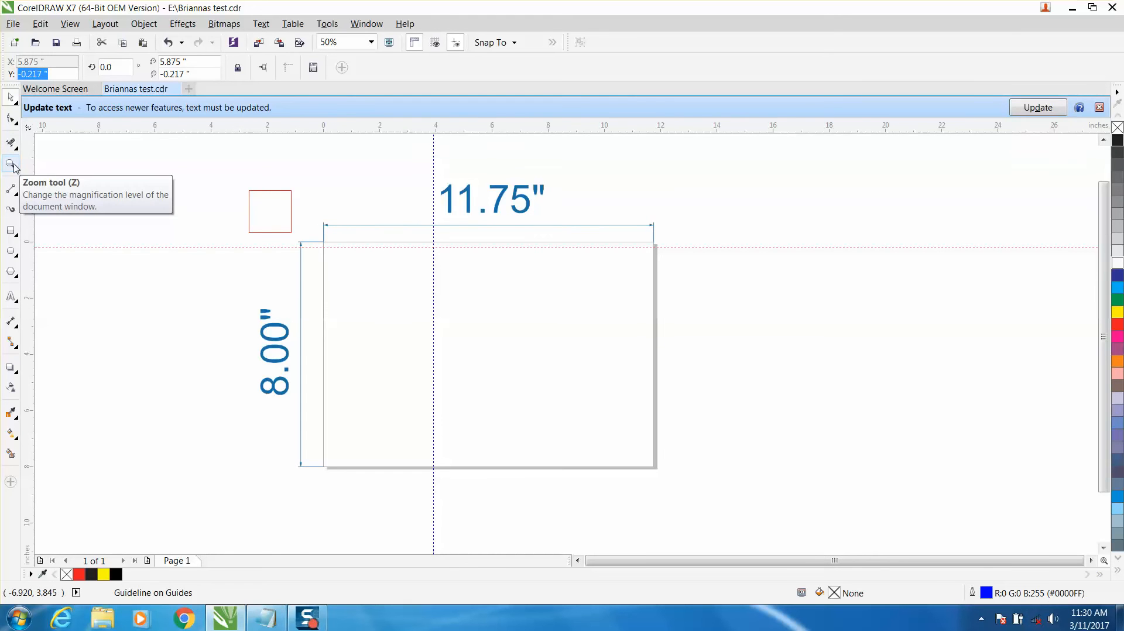
- Set the horizontal guideline's Y position to -8/3, about -2.667 inches
text(8)
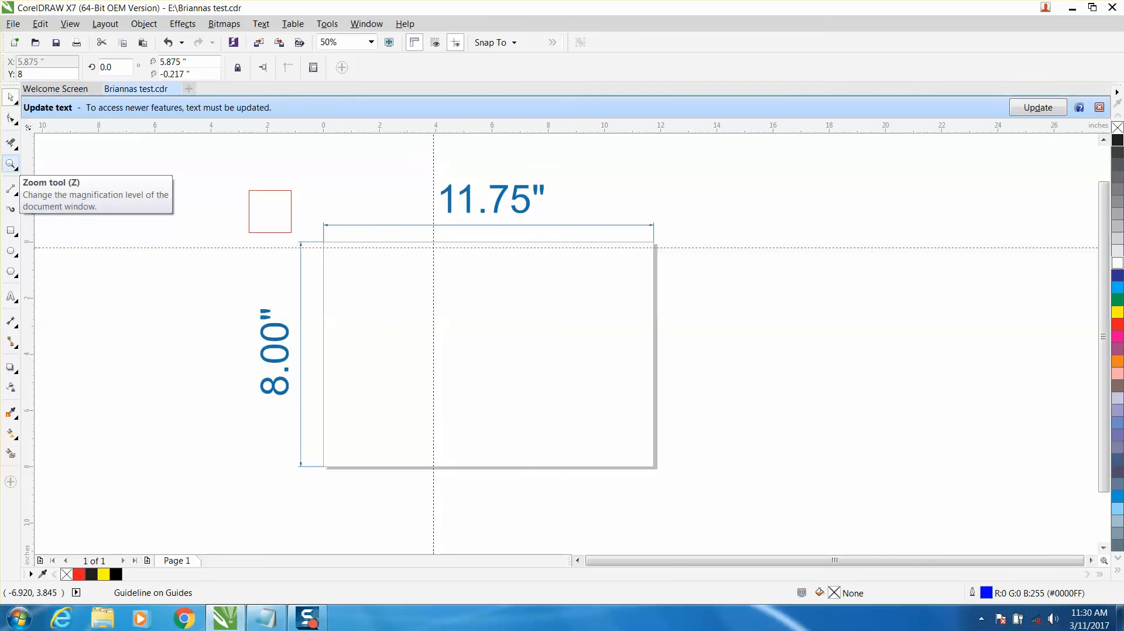
click(47, 74)
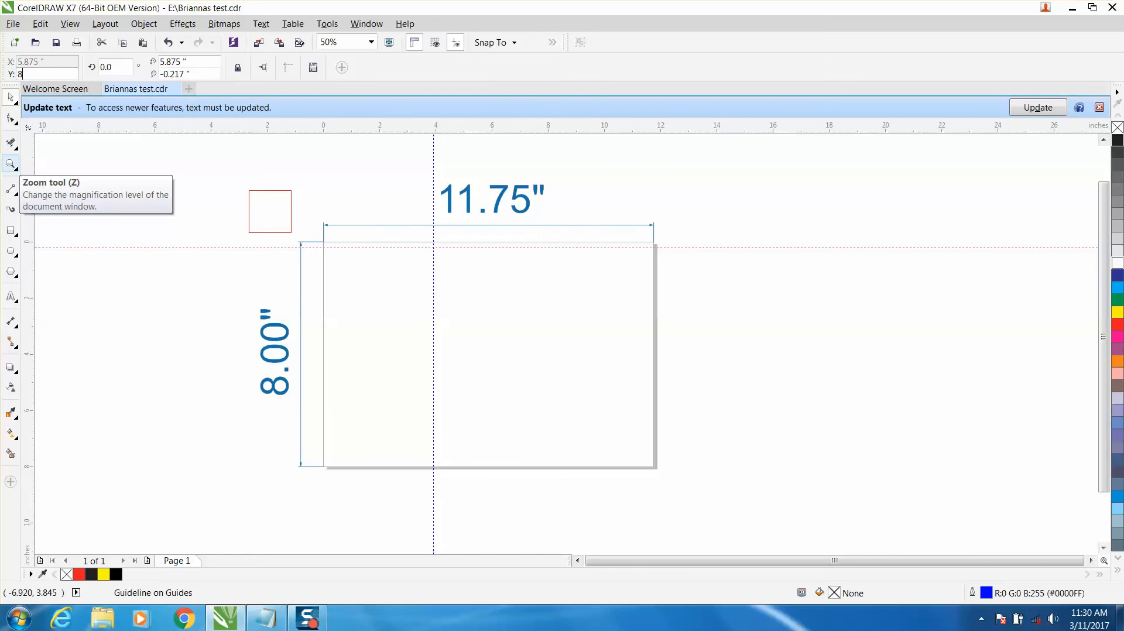
text(-2.667 ")
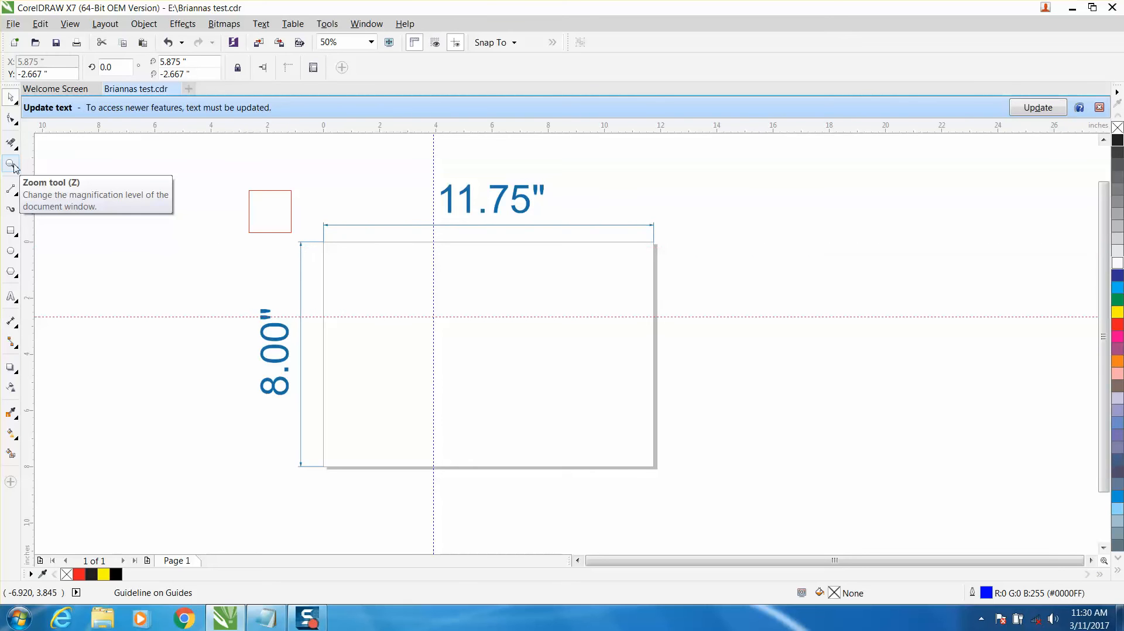
mouse_move(459, 365)
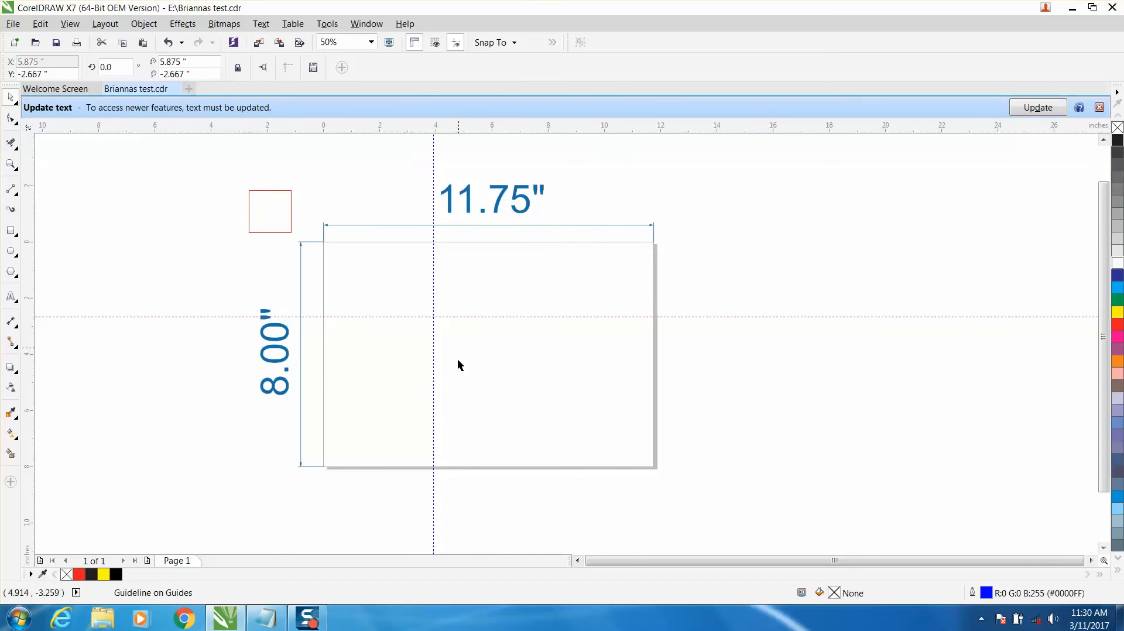
mouse_move(440, 309)
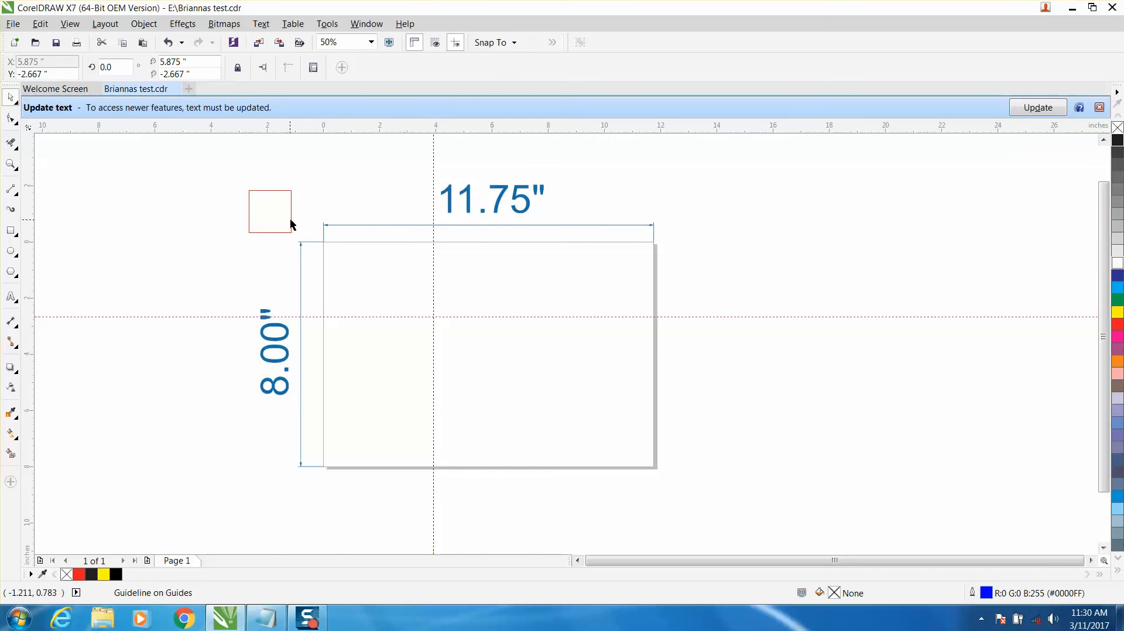
- Move the red square onto the page's top-left and enter 11.75/3 as its X
click(269, 211)
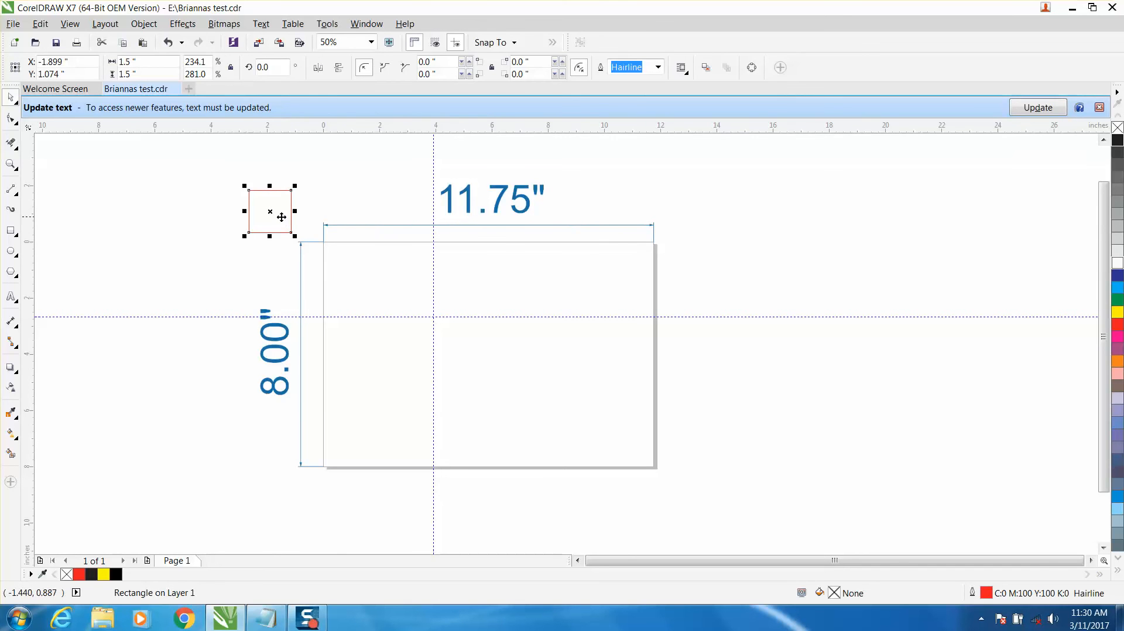
drag(271, 211, 358, 270)
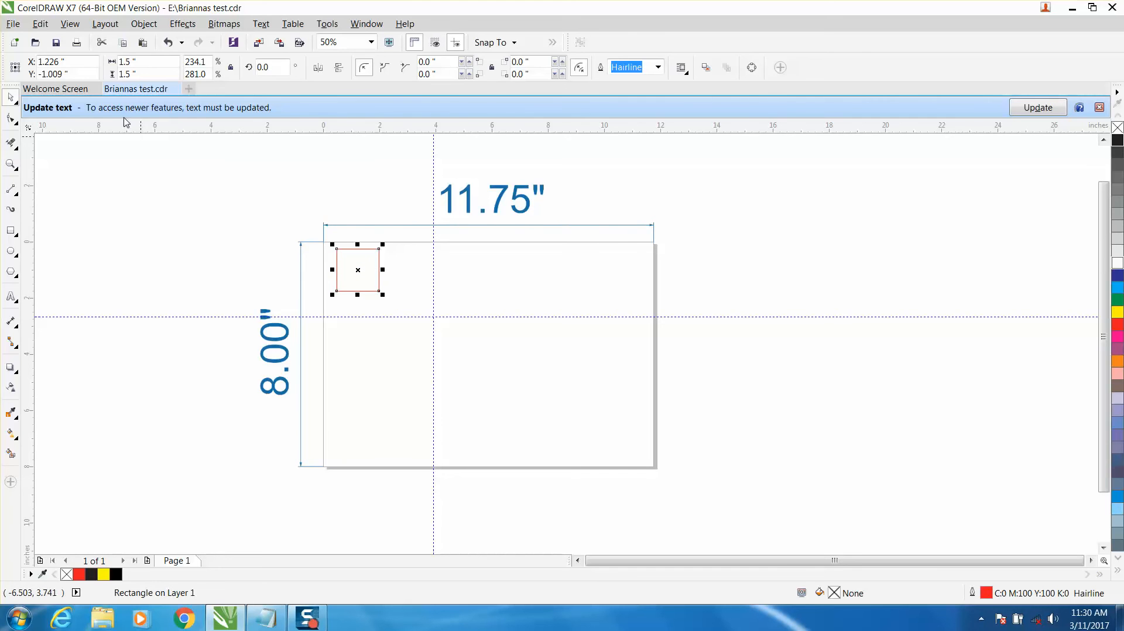
click(61, 61)
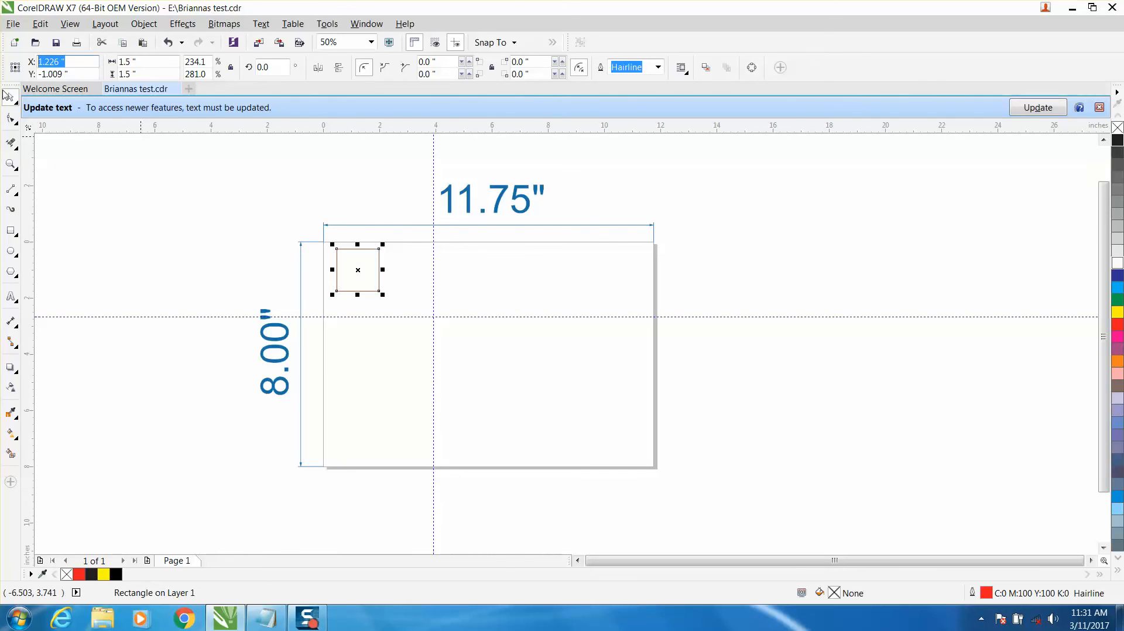
mouse_move(10, 162)
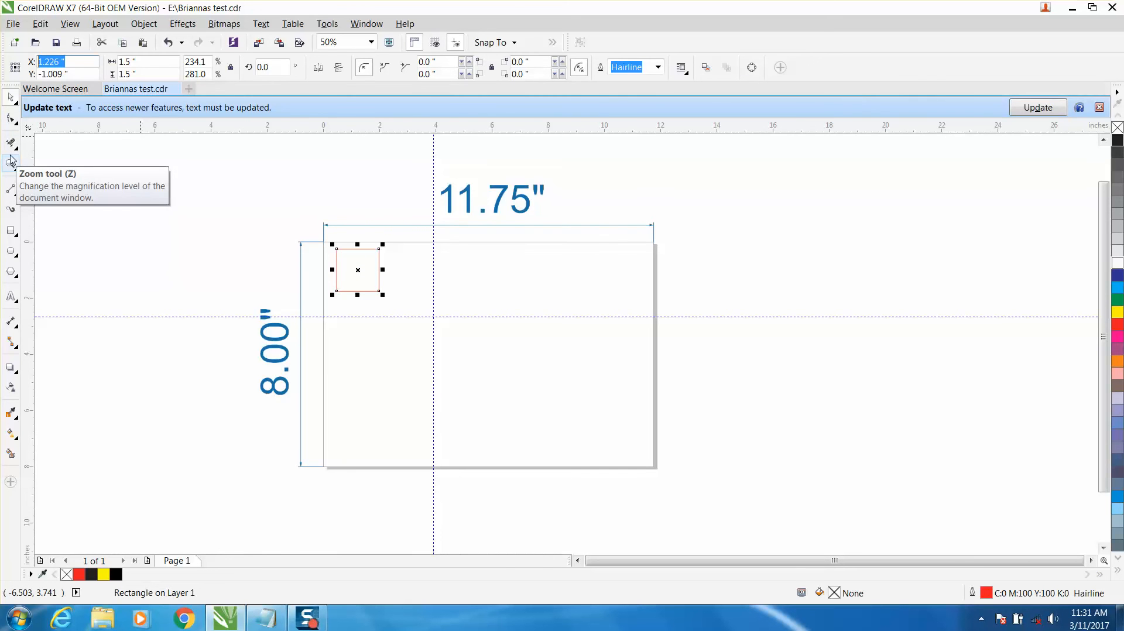
text(11.75/3)
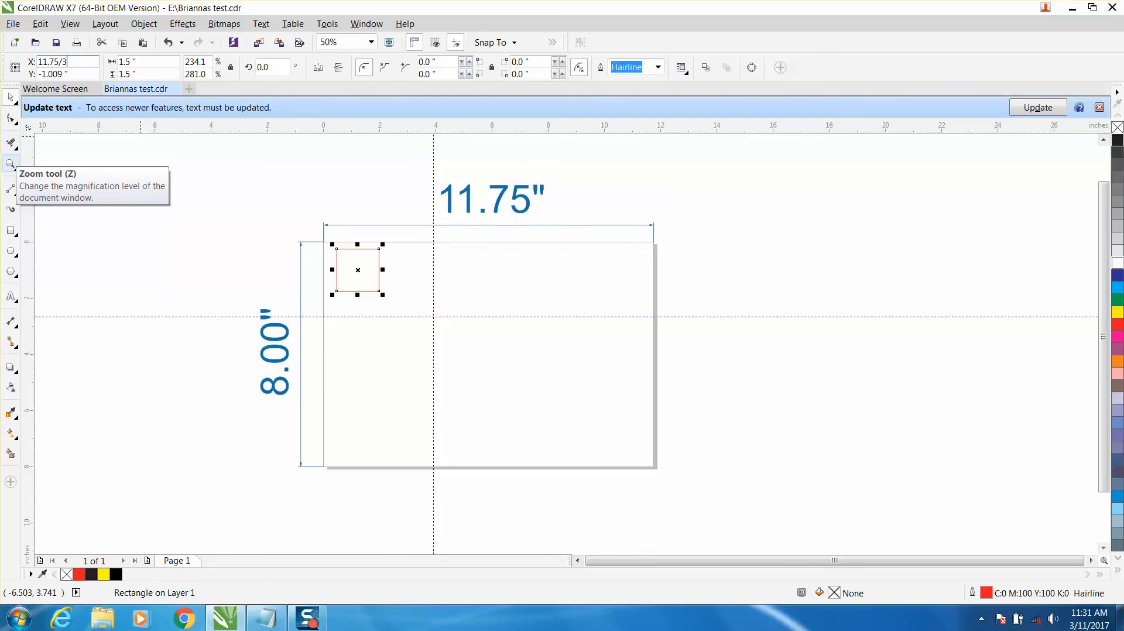
drag(357, 270, 433, 273)
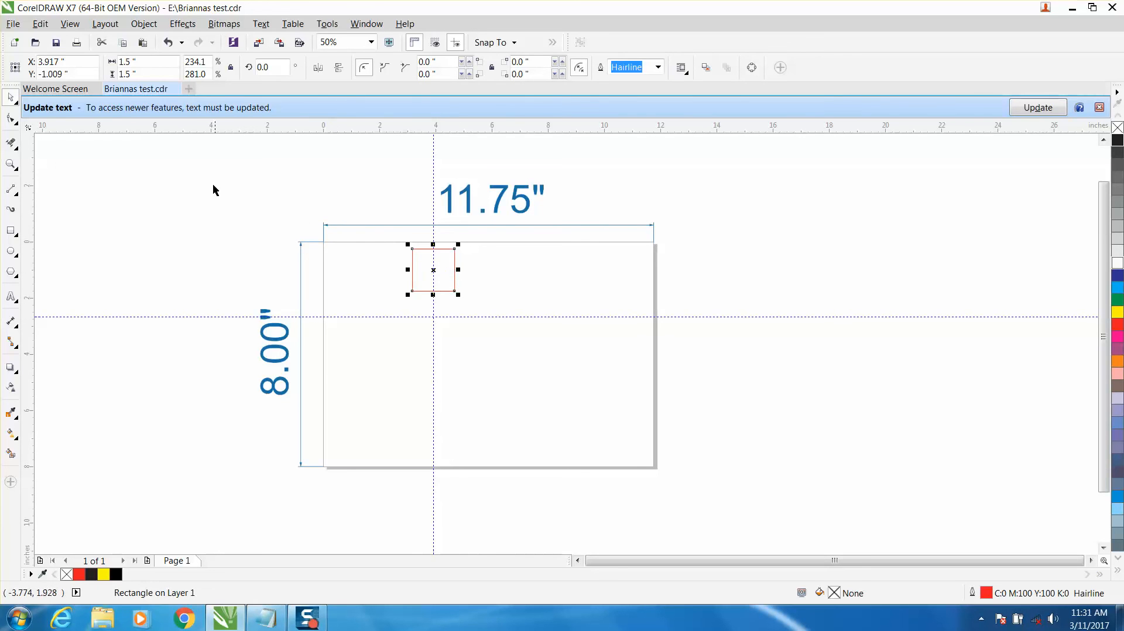
drag(433, 270, 357, 270)
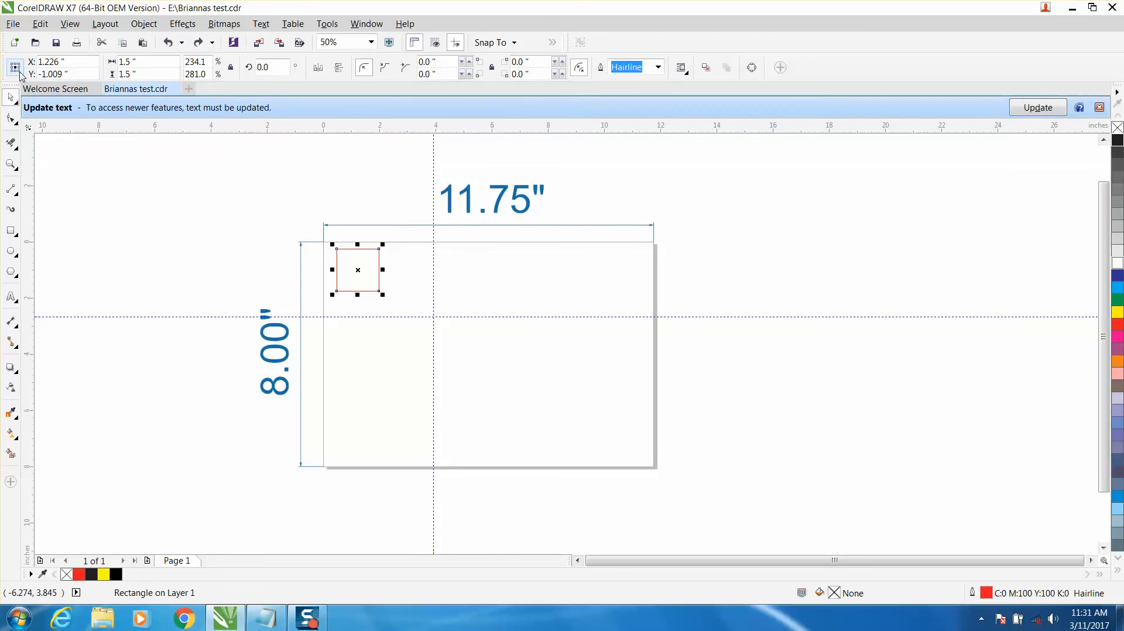
mouse_move(14, 67)
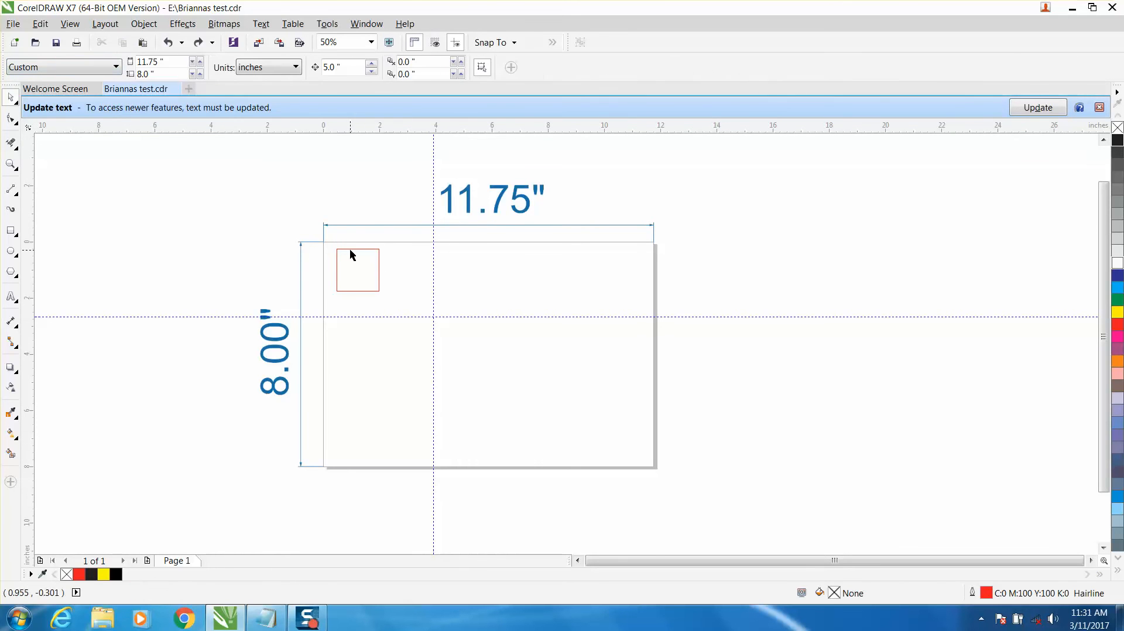
- Reselect the square and set X to 11.75/3, putting it at X 3.917, Y -1.009
click(357, 270)
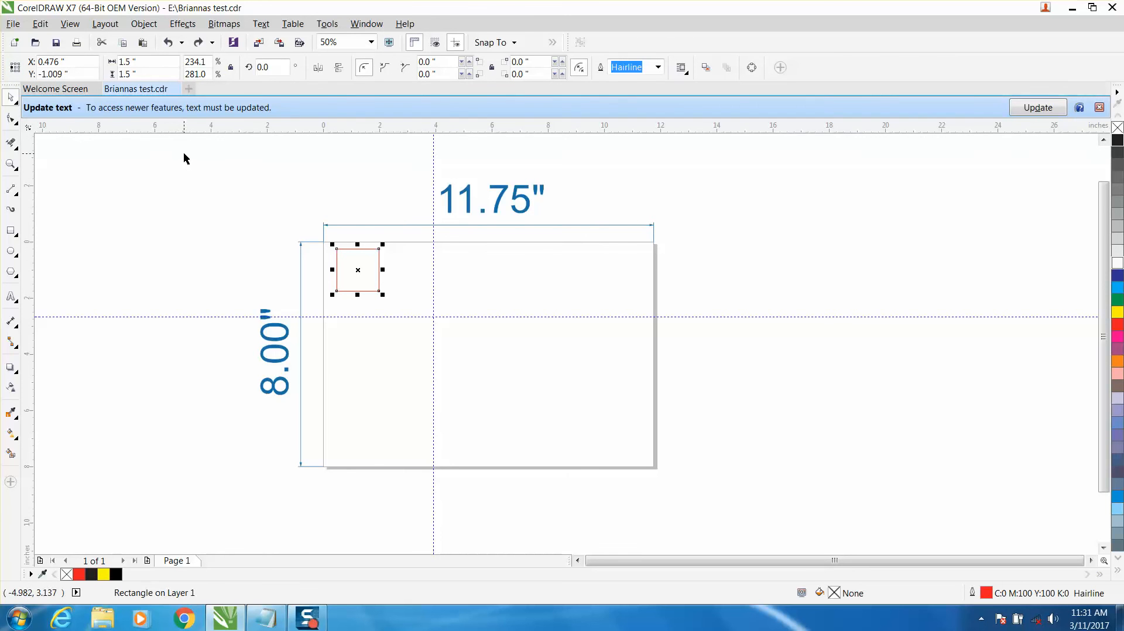
click(10, 118)
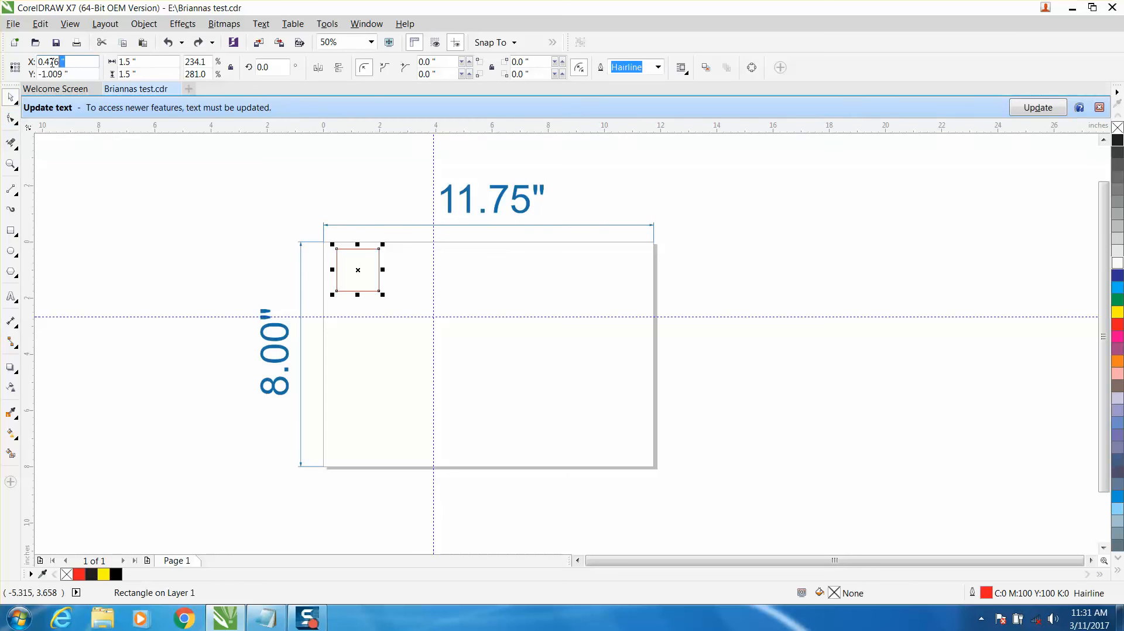
text(11.7)
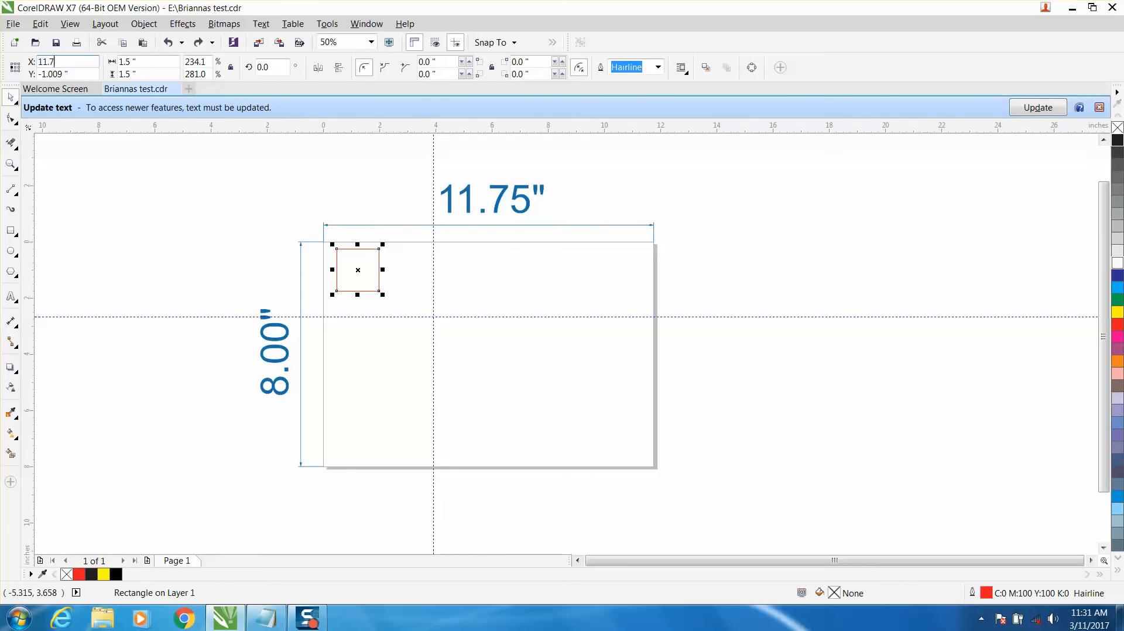
drag(357, 269, 453, 269)
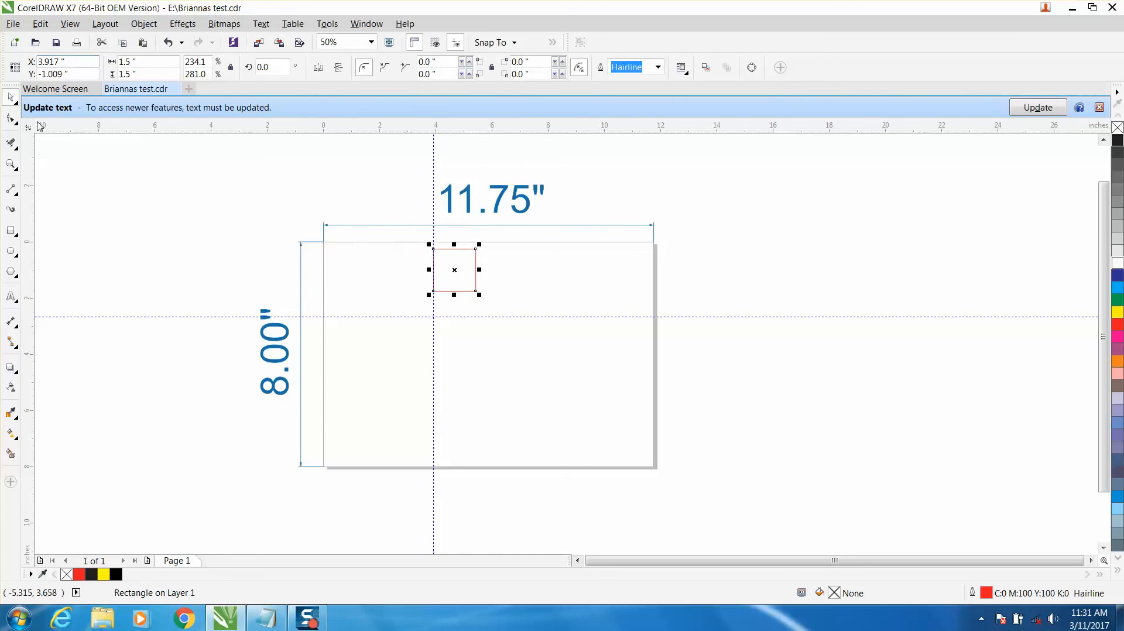
mouse_move(440, 262)
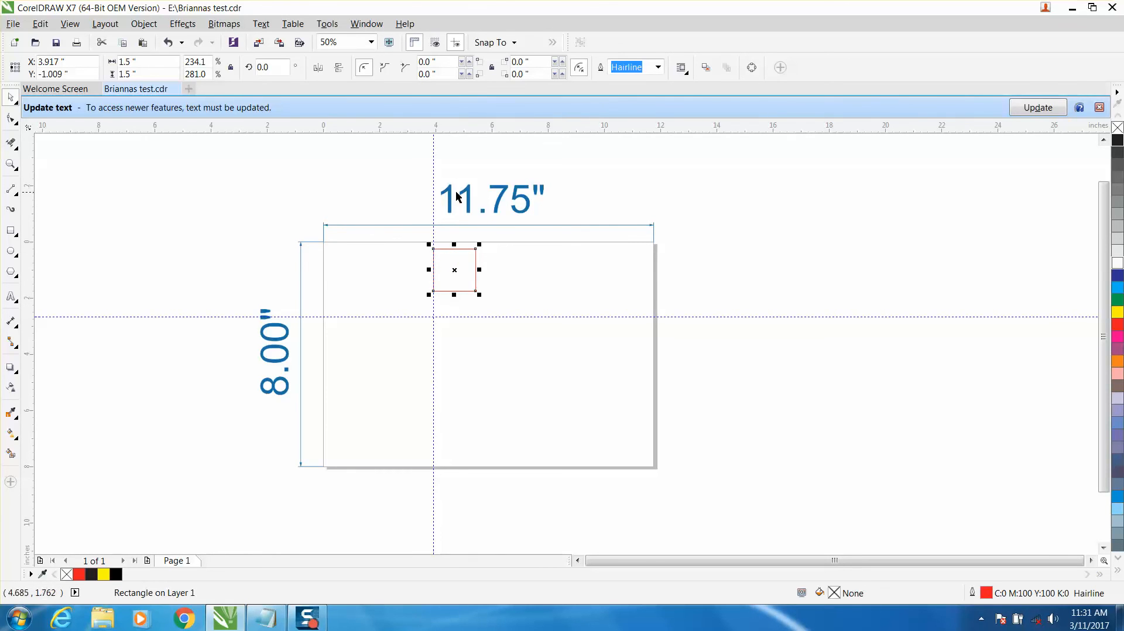
mouse_move(207, 217)
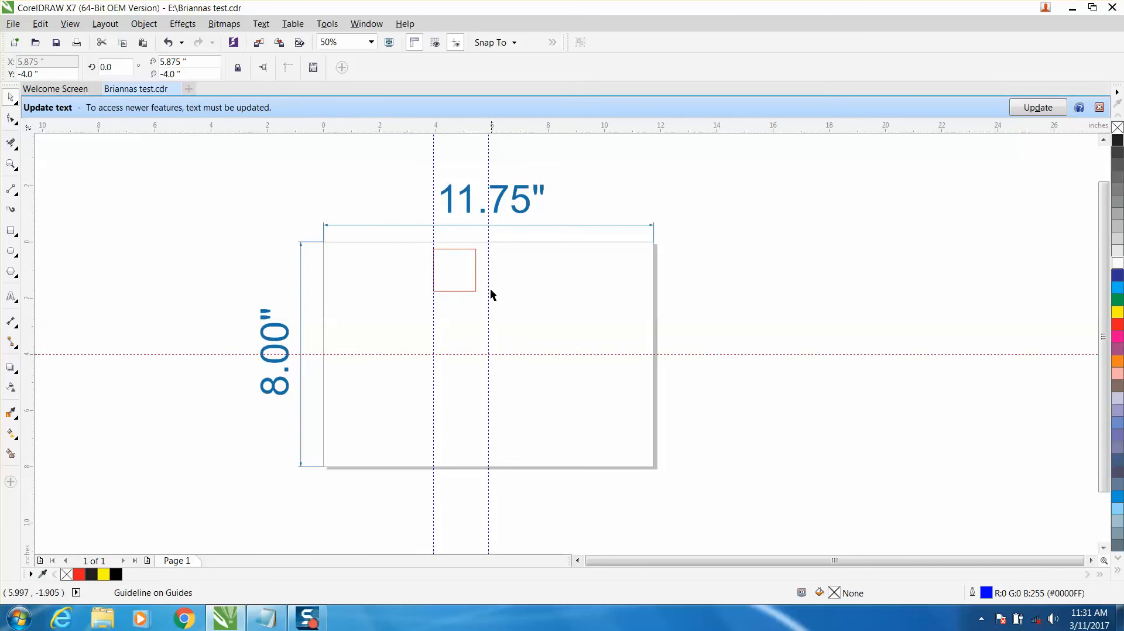
mouse_move(463, 260)
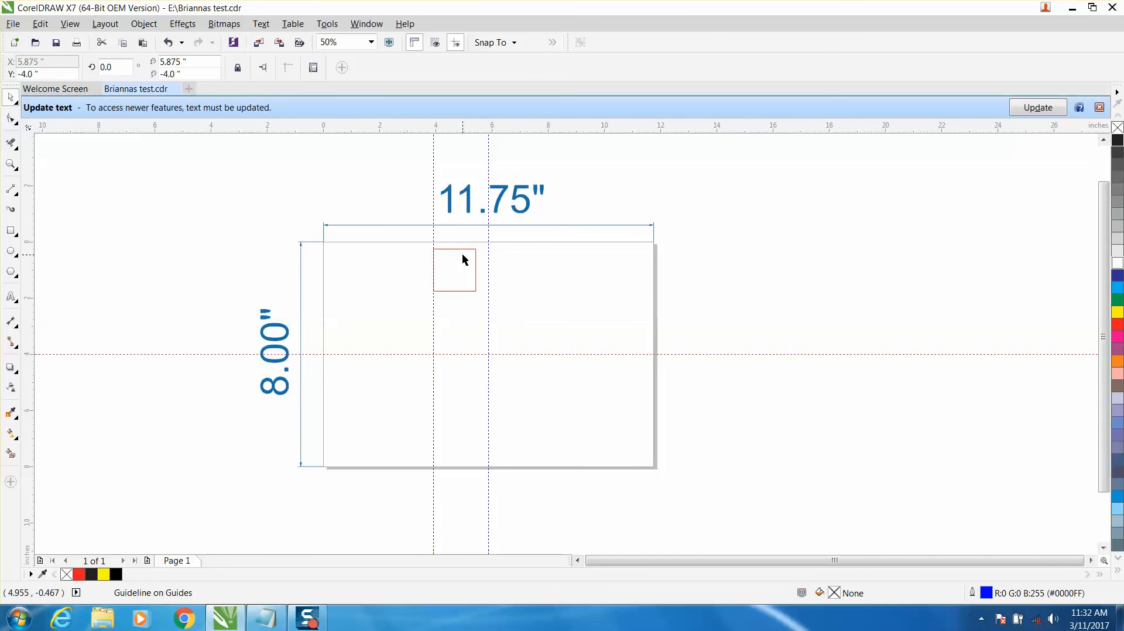
mouse_move(469, 206)
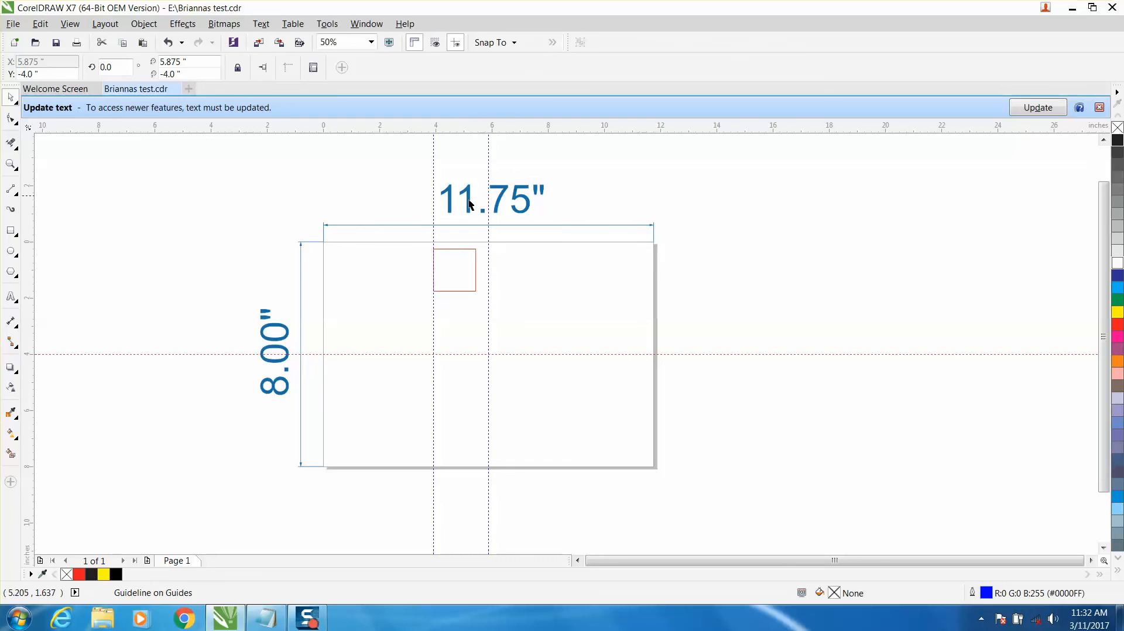